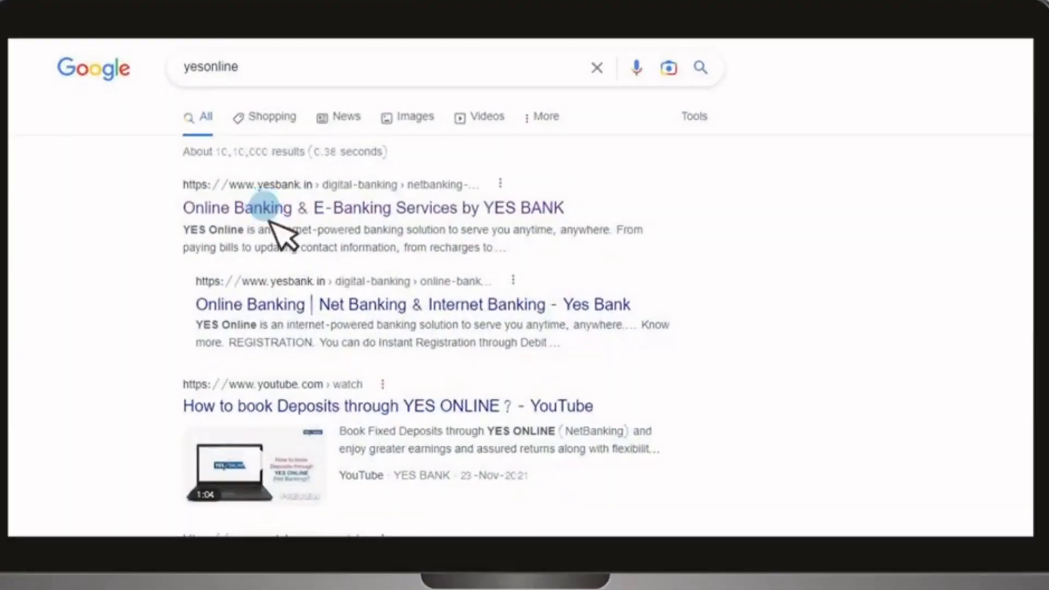
# - Reach the YES BANK online banking site from the search result and head to the YES ONLINE login
pyautogui.click(260, 208)
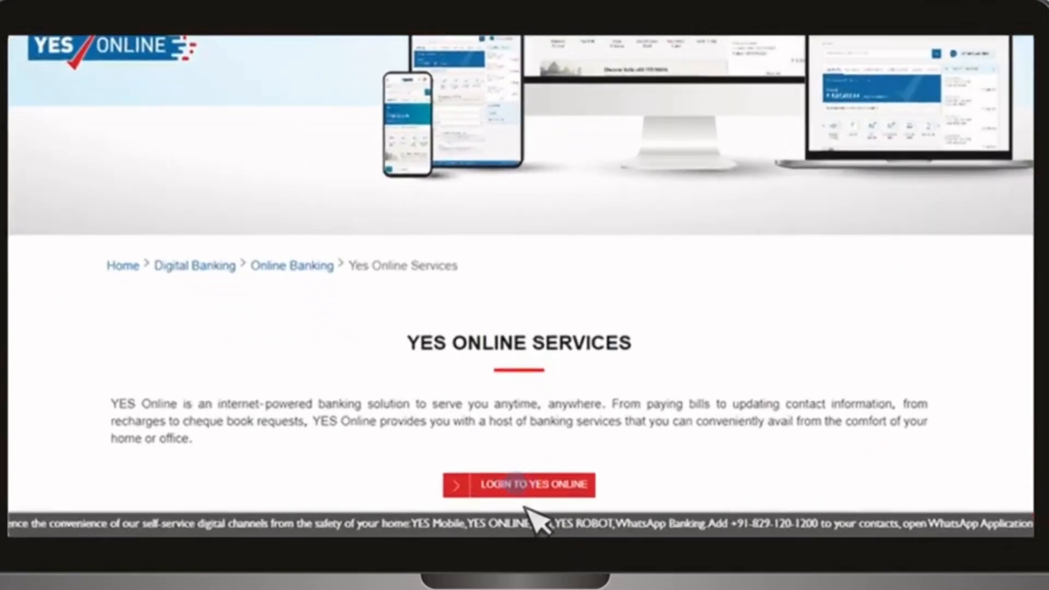
pyautogui.click(532, 485)
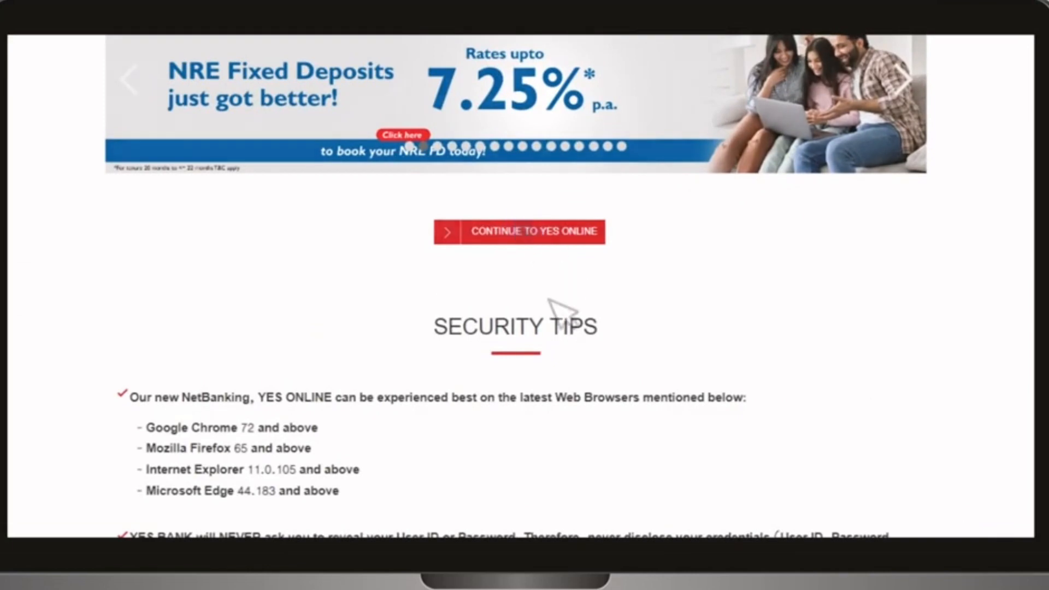
# - Sign in with login ID, password and OTP to land on the account dashboard
pyautogui.click(520, 231)
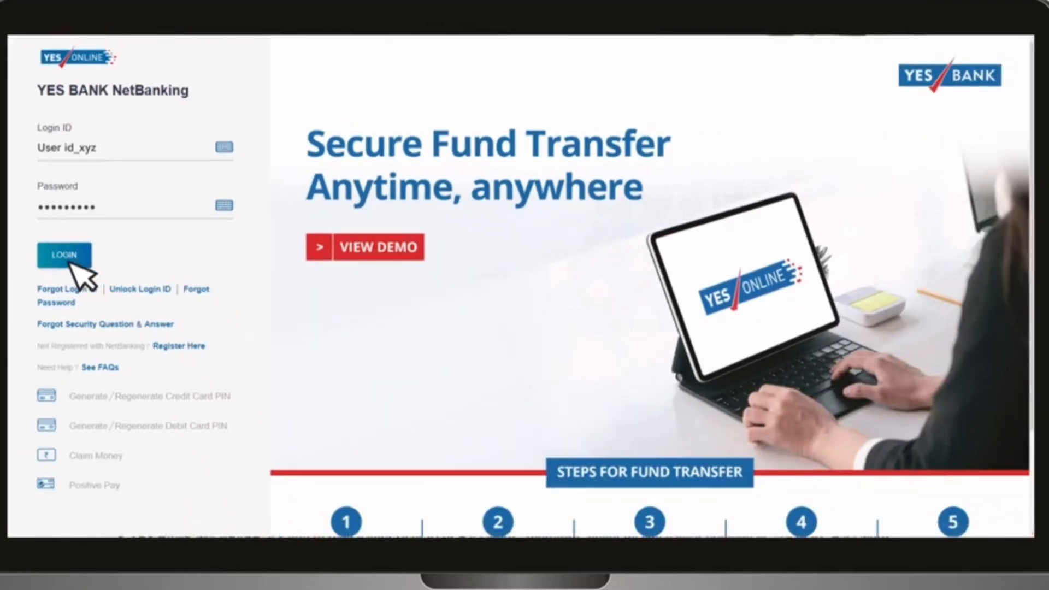
pyautogui.click(63, 255)
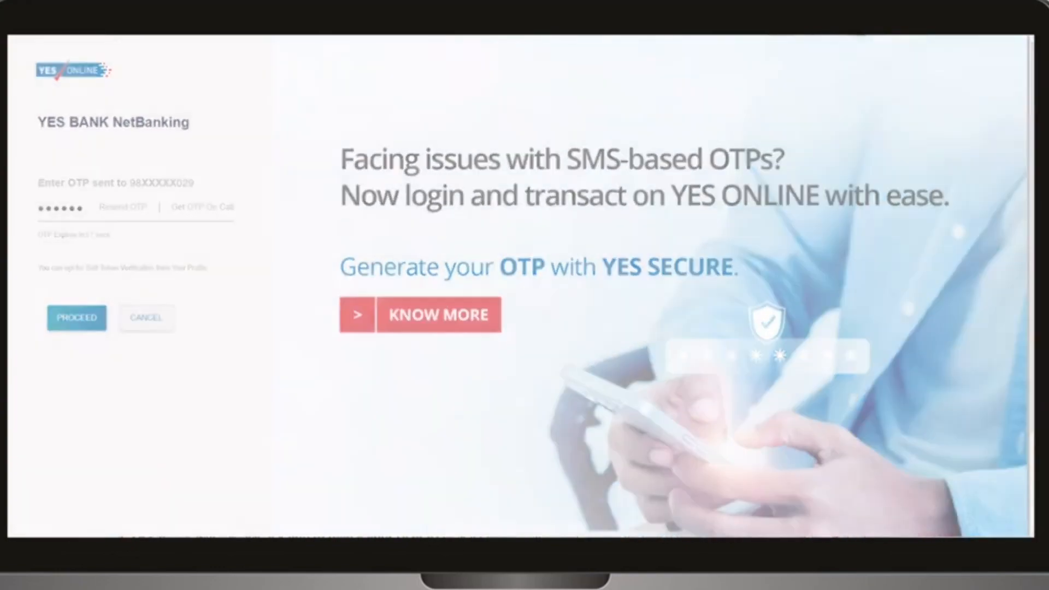
pyautogui.click(77, 316)
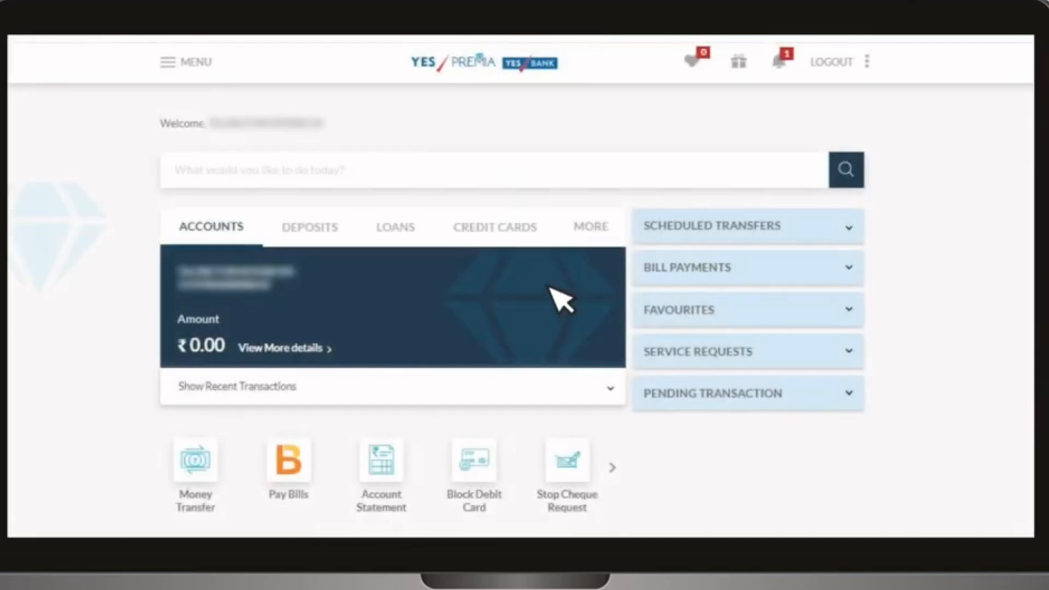
# - Show the CREDIT CARDS section and begin Change PIN for the YES FIRST EXCLUSIVE card
pyautogui.click(493, 227)
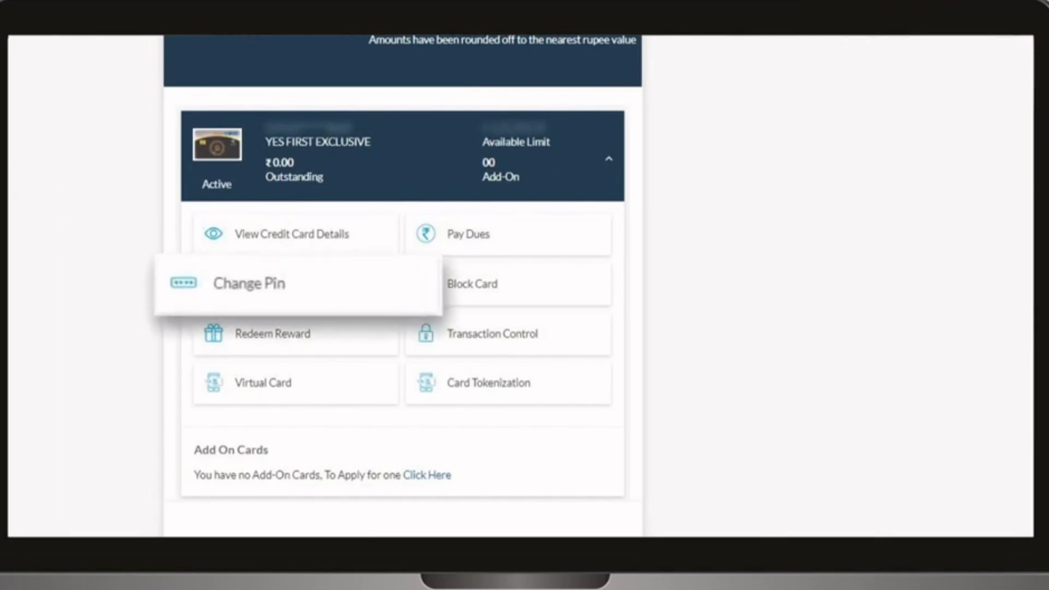
pyautogui.click(249, 283)
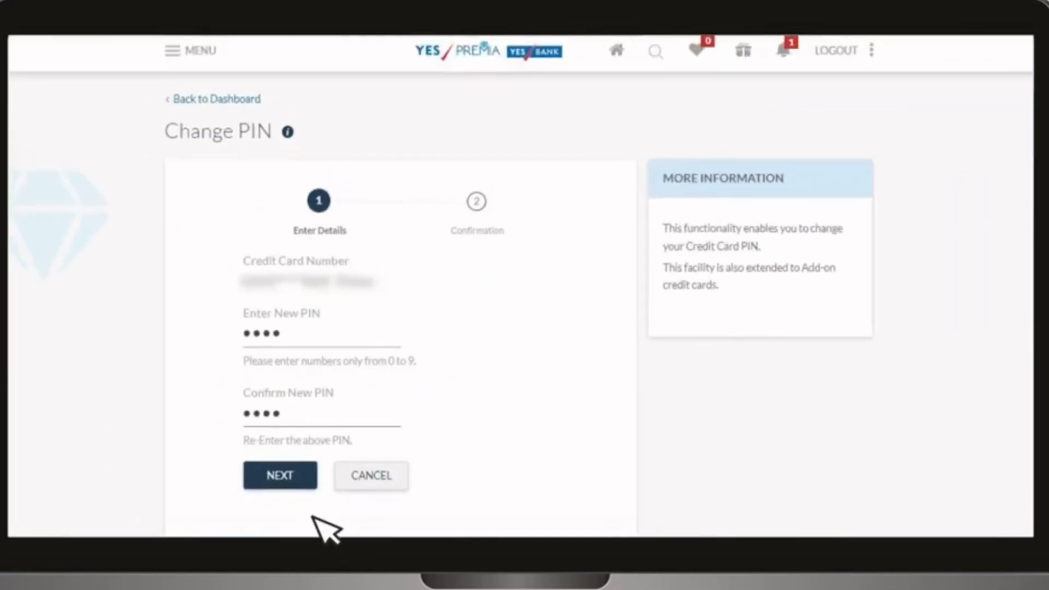
# - Submit the new PIN twice and verify with the 6-digit OTP to get the 'PIN number has been changed' confirmation
pyautogui.click(279, 475)
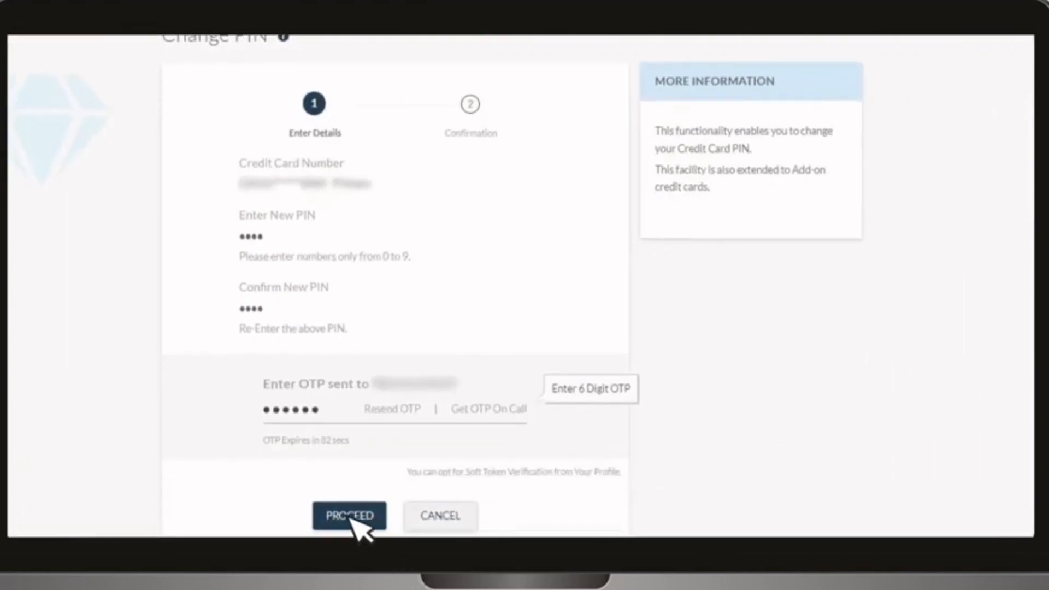
pyautogui.click(348, 516)
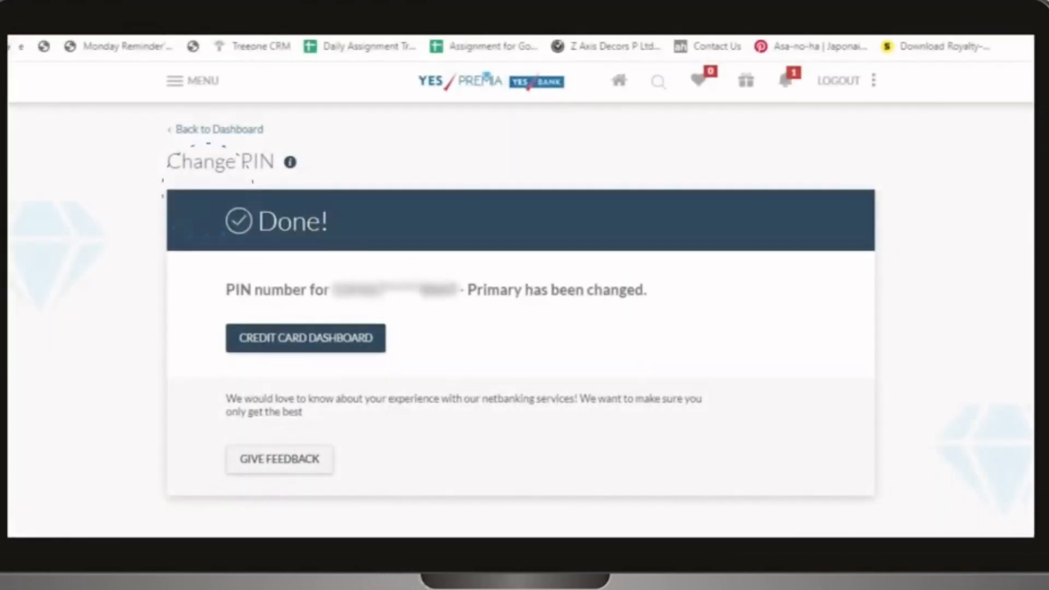